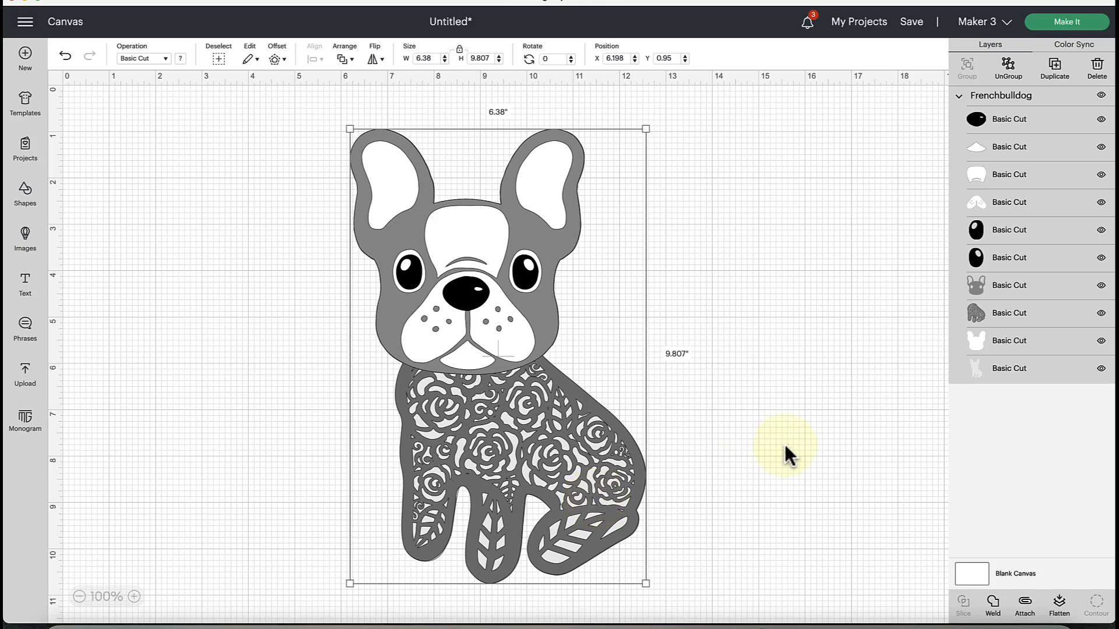
{"action": "mouse_move", "coordinate": [698, 595]}
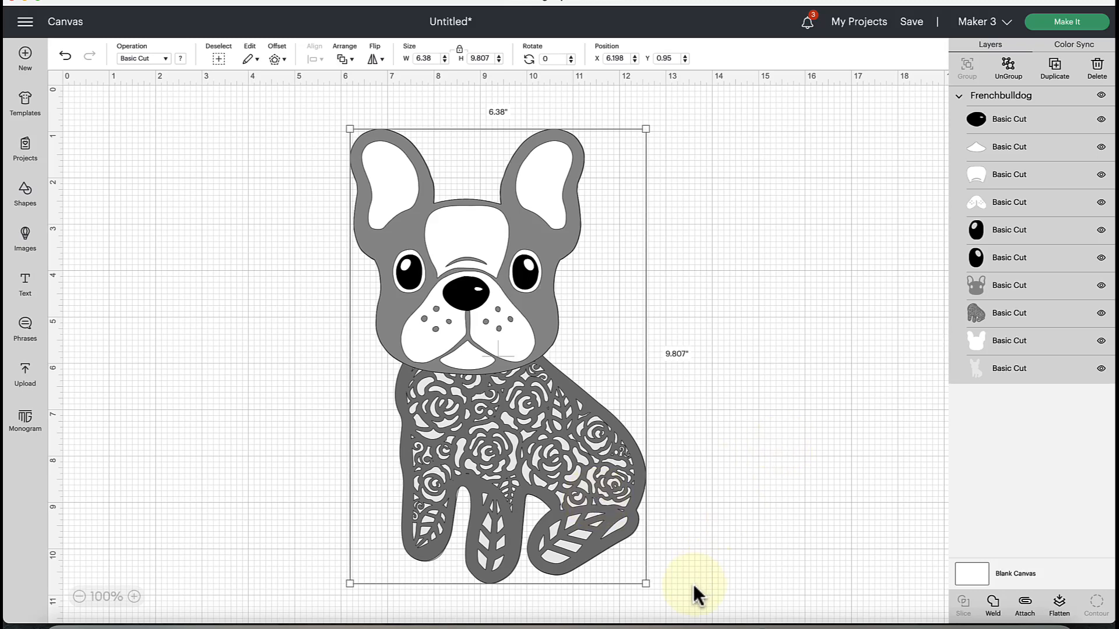
{"action": "mouse_move", "coordinate": [644, 582]}
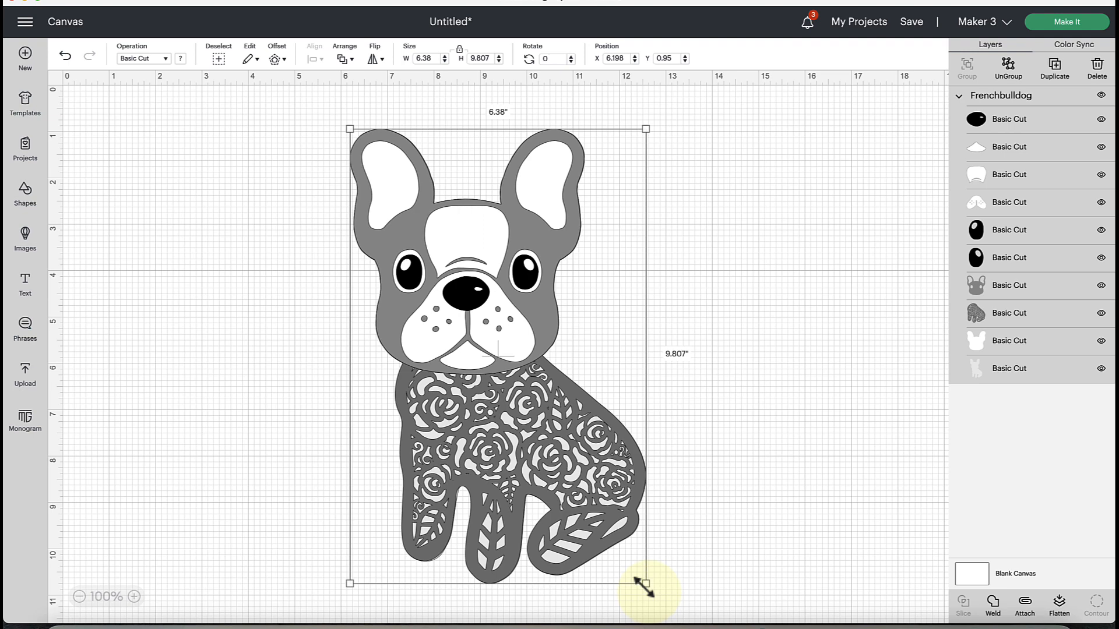
{"action": "mouse_move", "coordinate": [683, 555]}
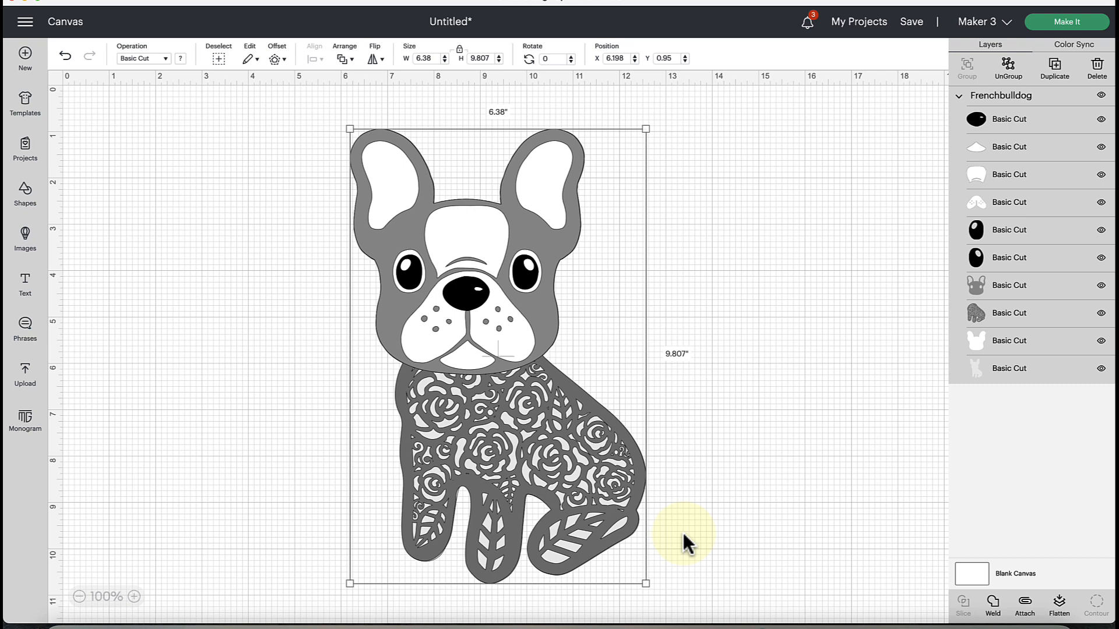
{"action": "mouse_move", "coordinate": [354, 127]}
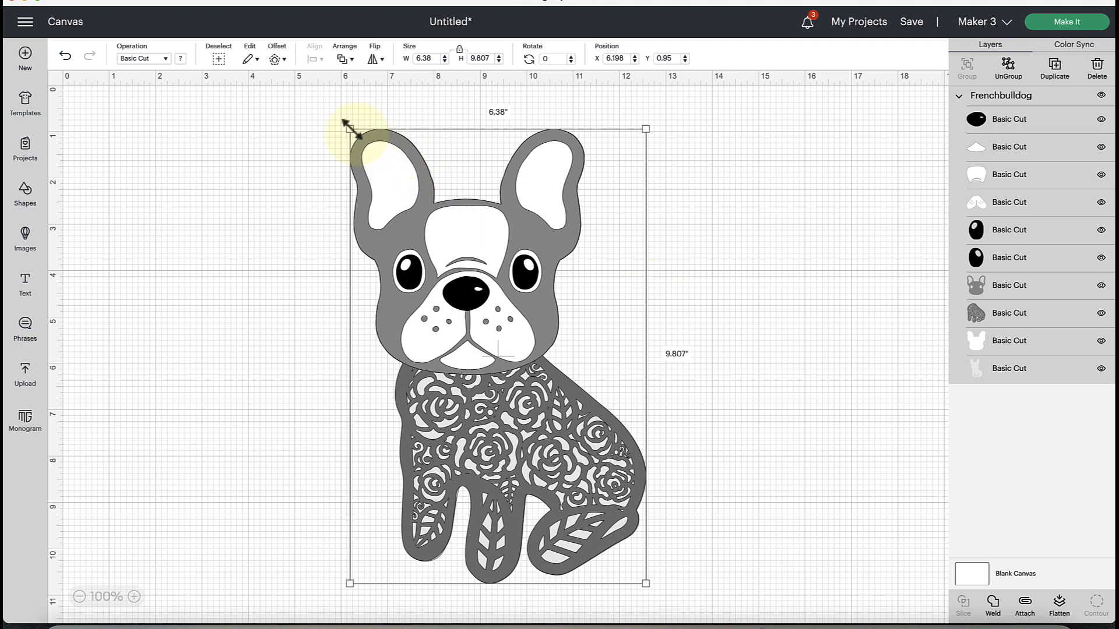
{"action": "mouse_move", "coordinate": [310, 146]}
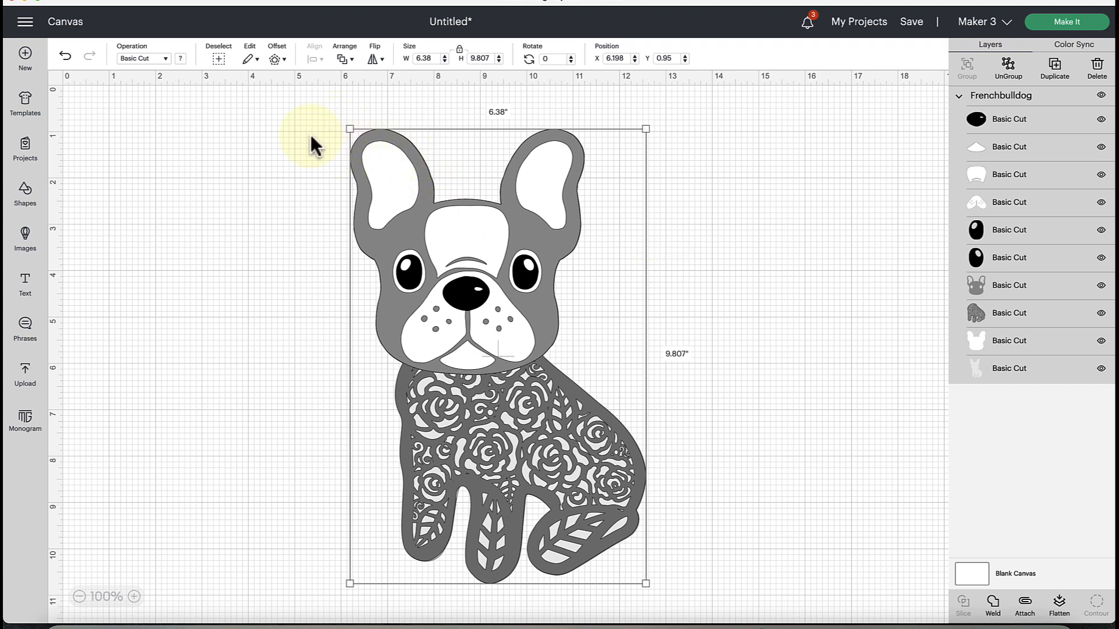
{"action": "mouse_move", "coordinate": [663, 121]}
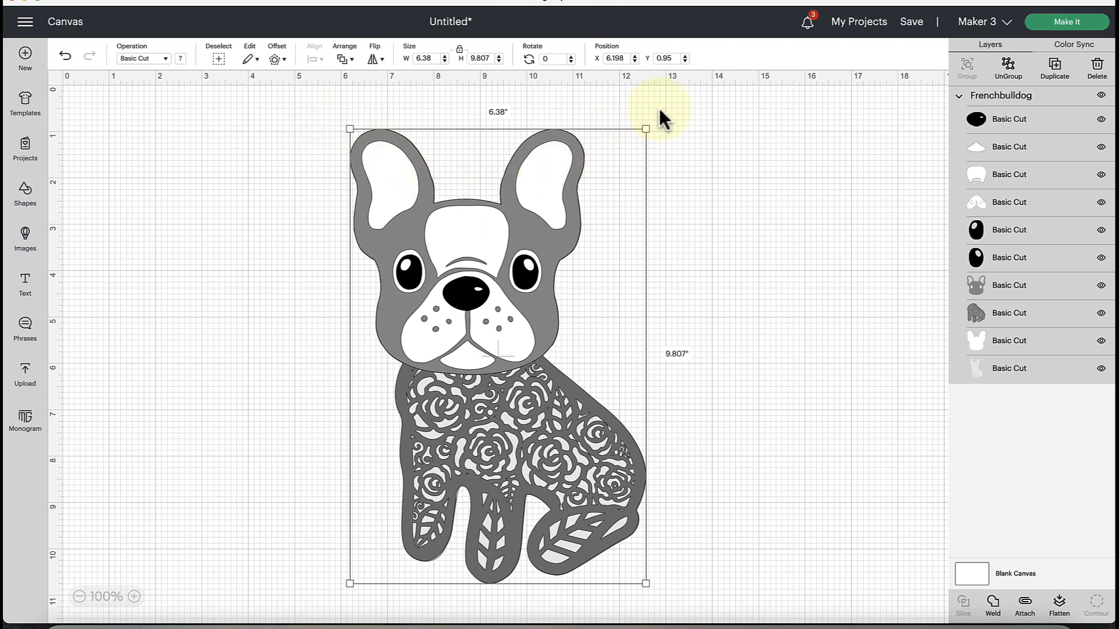
{"action": "mouse_move", "coordinate": [670, 594]}
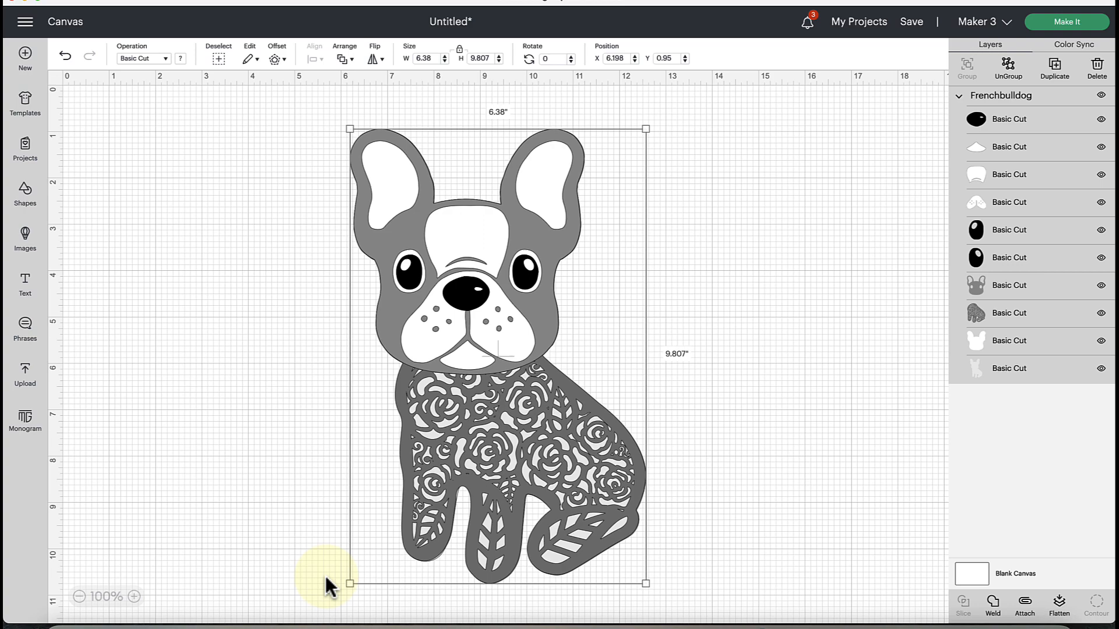
{"action": "mouse_move", "coordinate": [349, 129]}
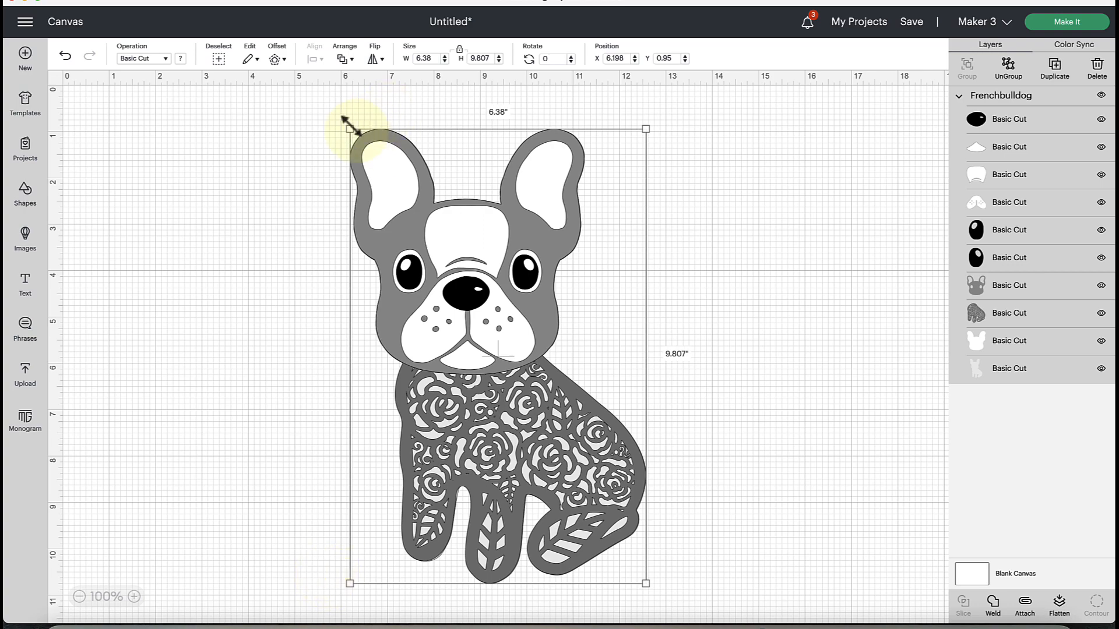
{"action": "mouse_move", "coordinate": [746, 219]}
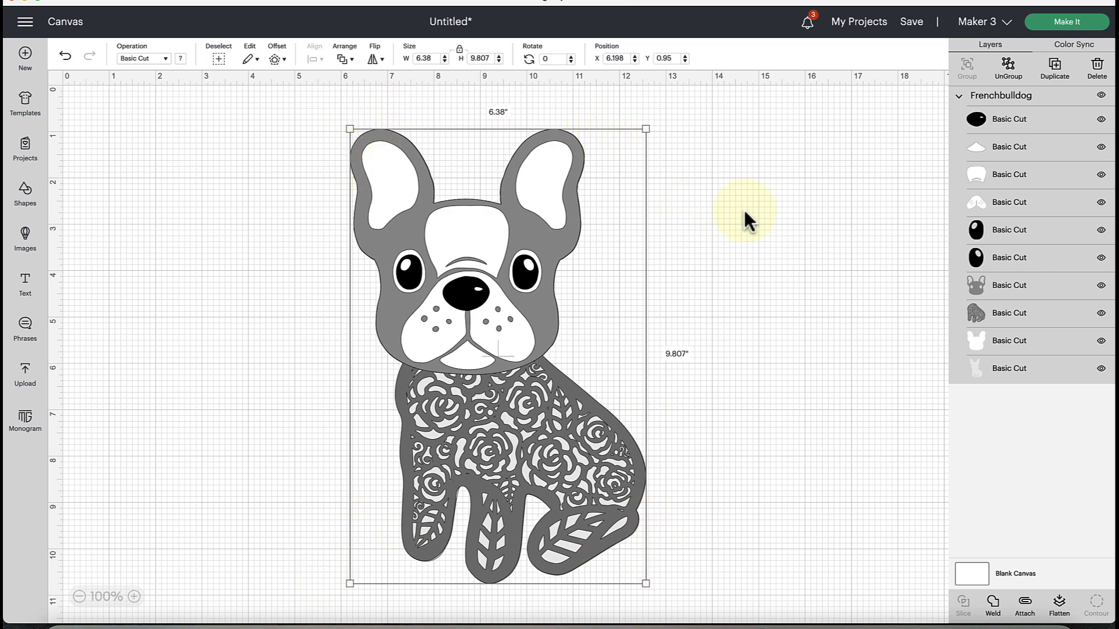
{"action": "mouse_move", "coordinate": [727, 341]}
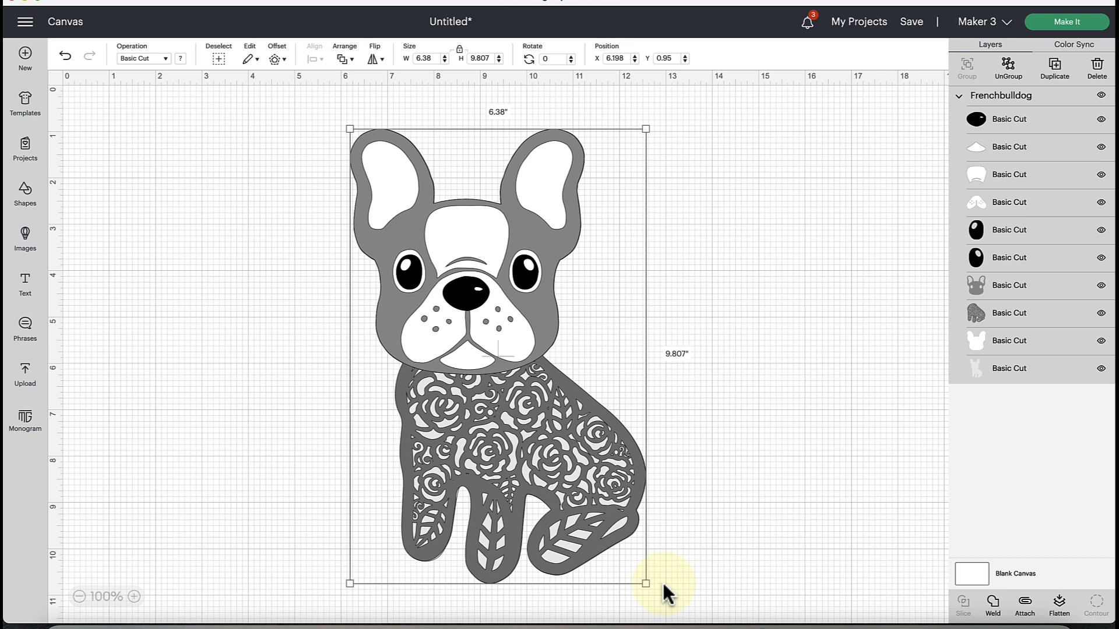
{"action": "mouse_move", "coordinate": [550, 516]}
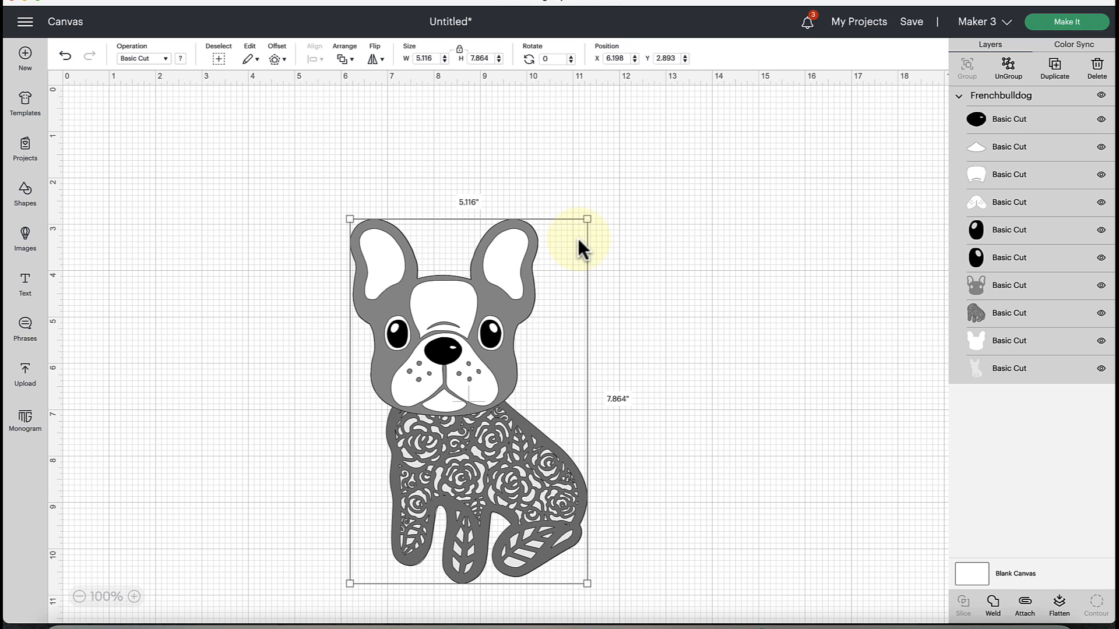
{"action": "mouse_move", "coordinate": [587, 219]}
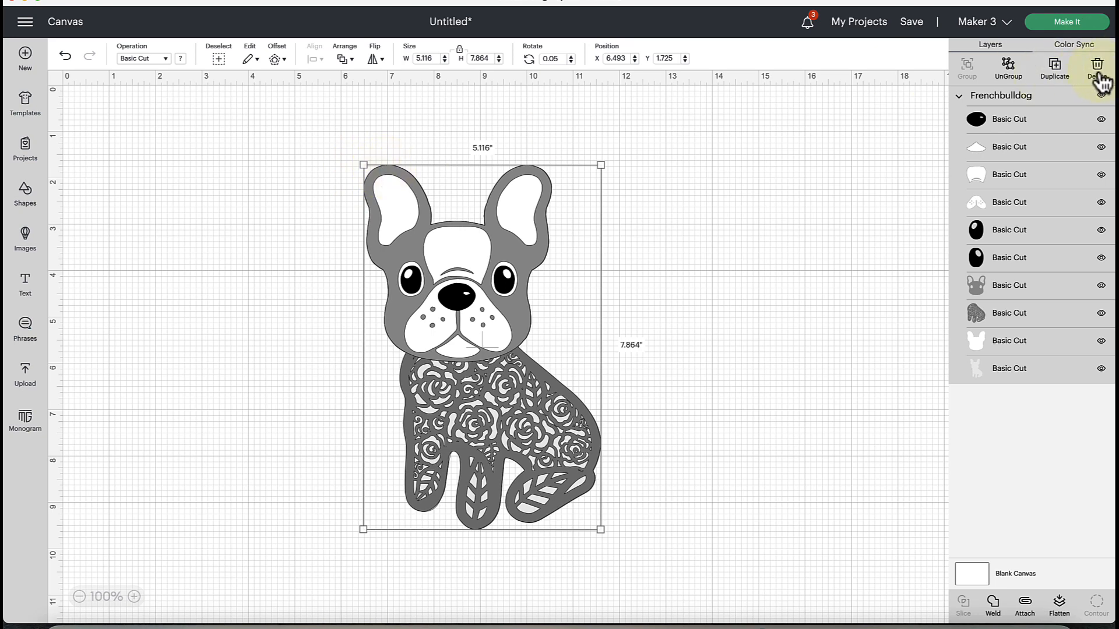
{"action": "mouse_move", "coordinate": [776, 286]}
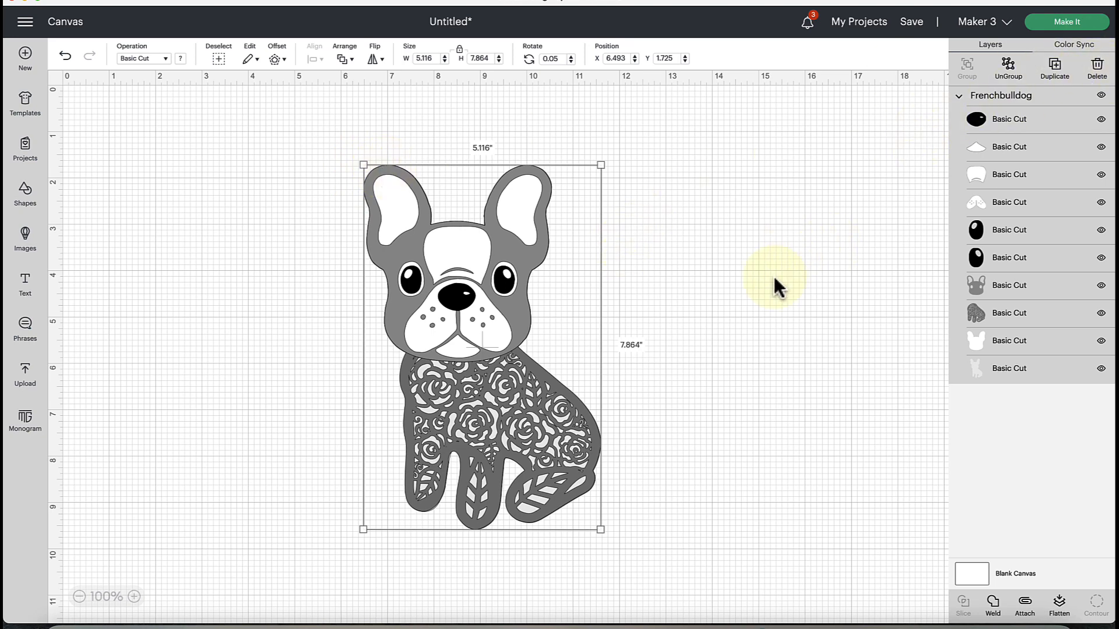
{"action": "mouse_move", "coordinate": [496, 248]}
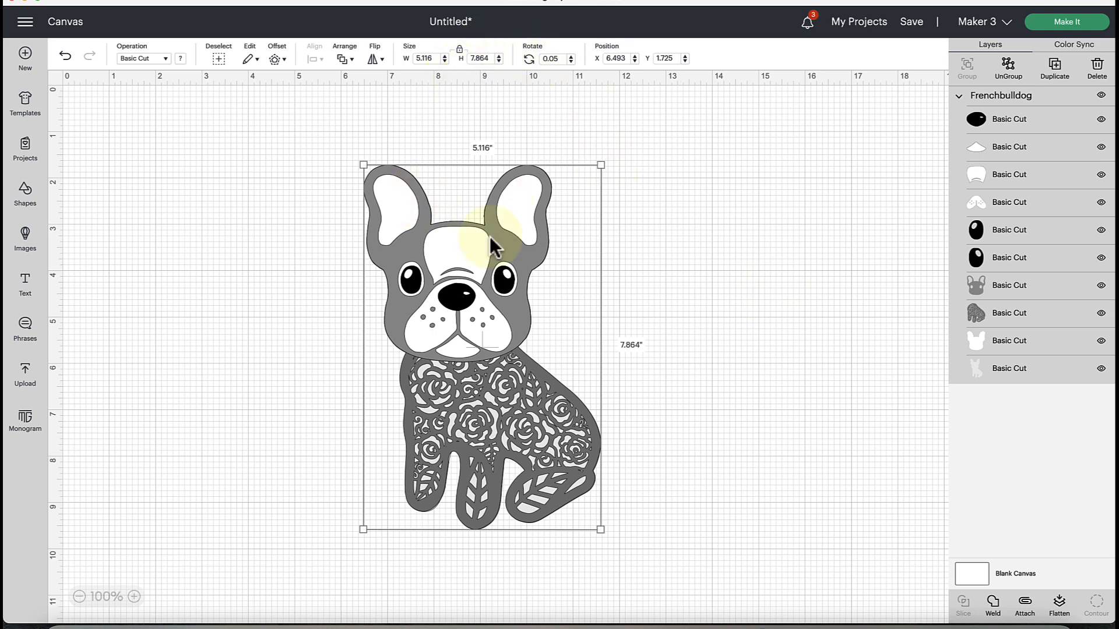
{"action": "mouse_move", "coordinate": [375, 544]}
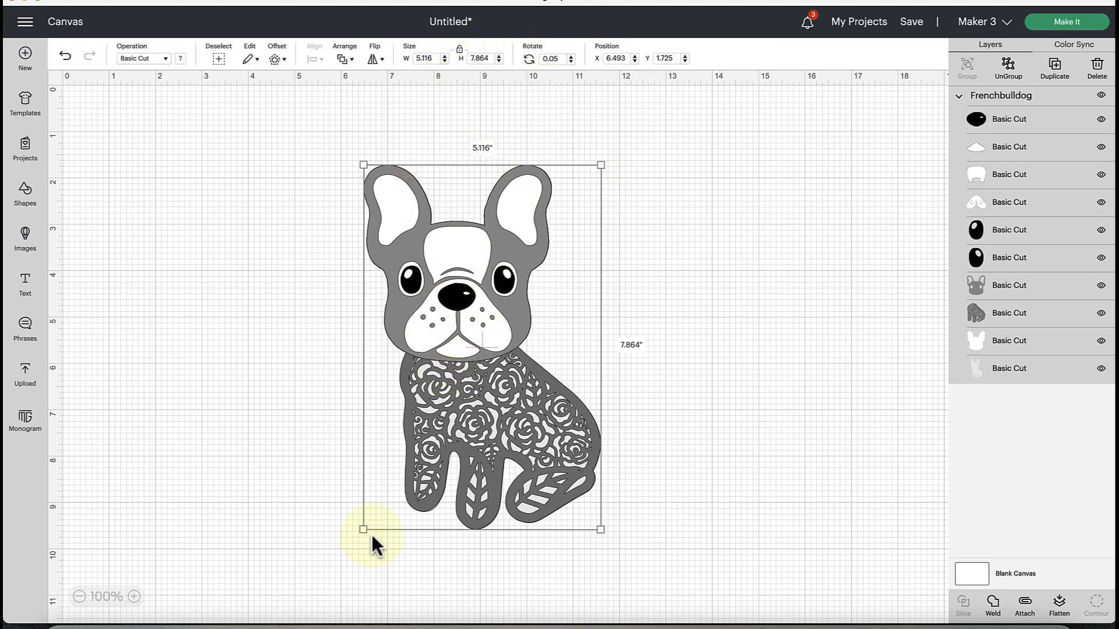
{"action": "mouse_move", "coordinate": [374, 547]}
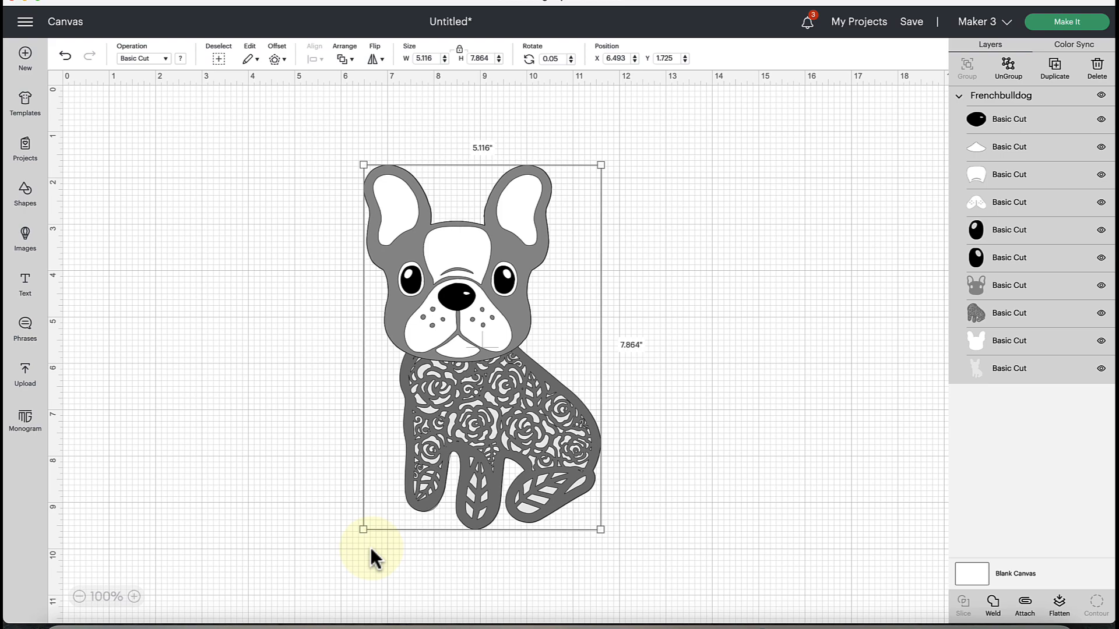
Insert a Square beside the bulldog and enlarge it evenly to about 3.2 by 3.2 inches.
{"action": "left_click", "coordinate": [24, 193]}
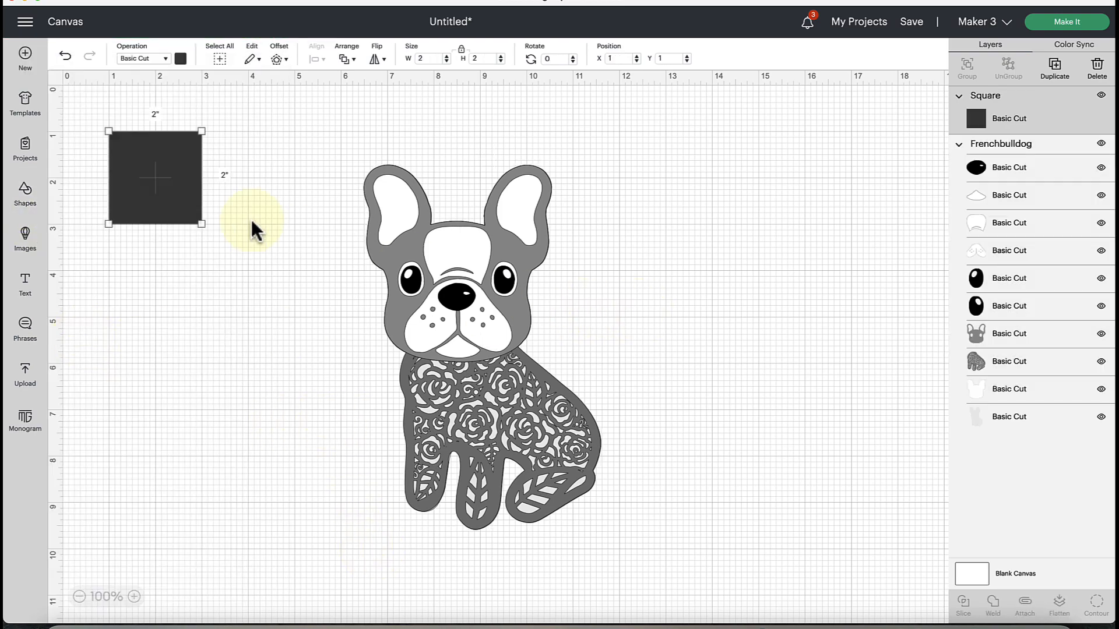
{"action": "left_click_drag", "start_coordinate": [154, 177], "coordinate": [280, 246]}
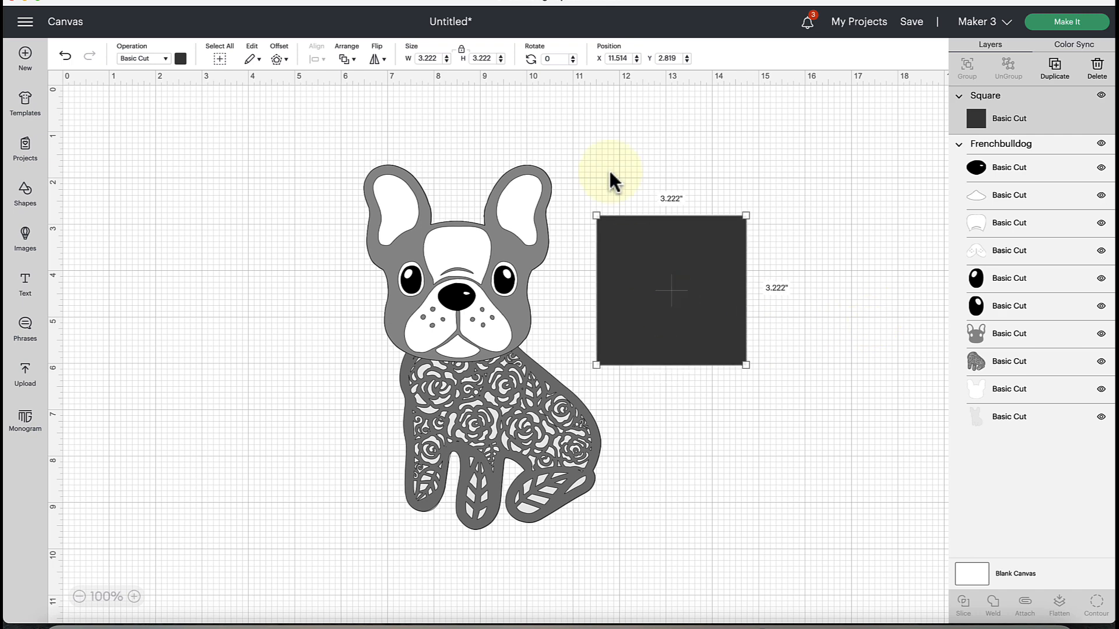
{"action": "mouse_move", "coordinate": [598, 360]}
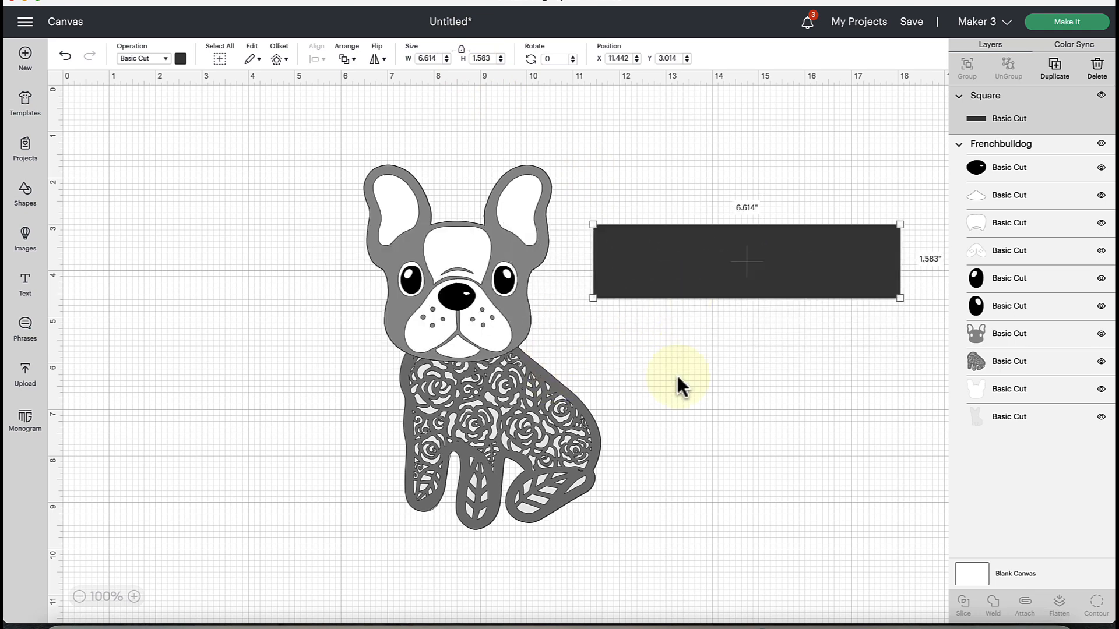
{"action": "mouse_move", "coordinate": [688, 413]}
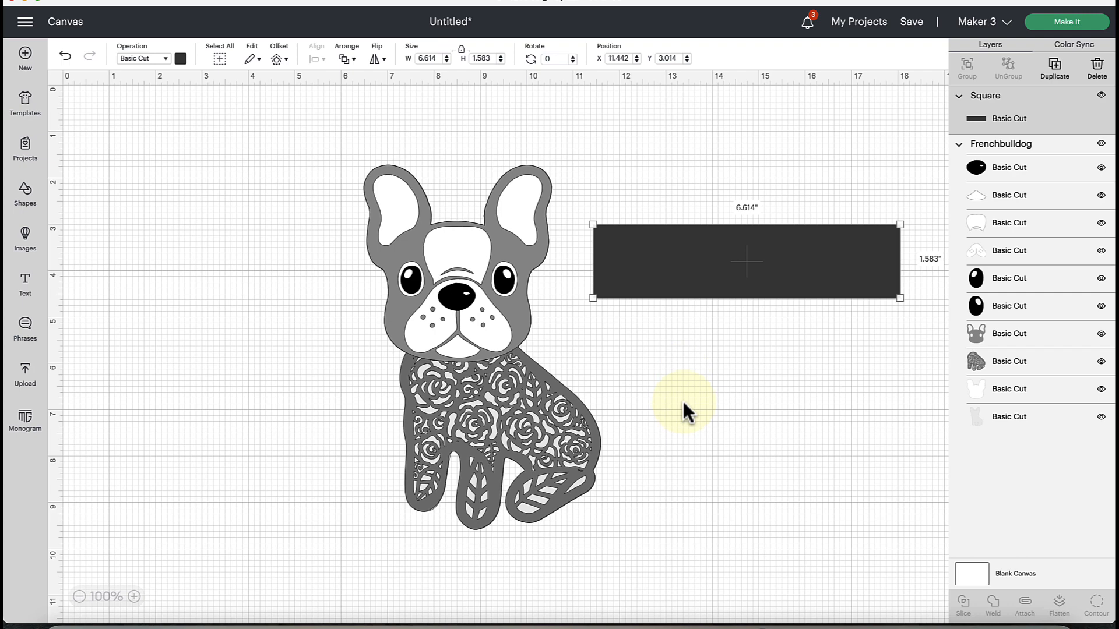
{"action": "mouse_move", "coordinate": [639, 367]}
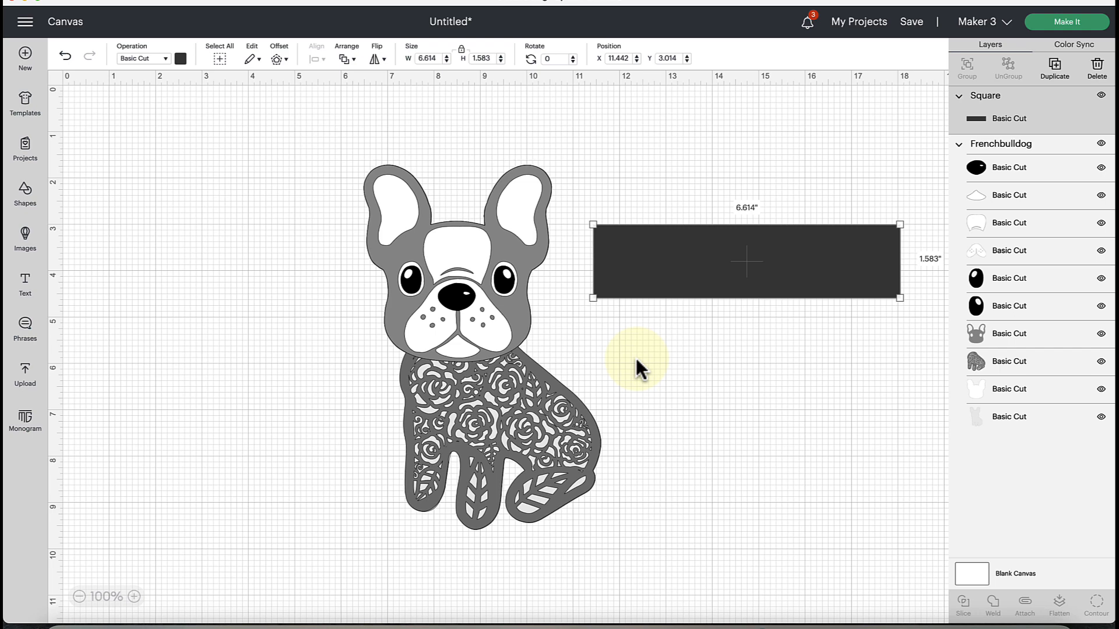
{"action": "mouse_move", "coordinate": [606, 330]}
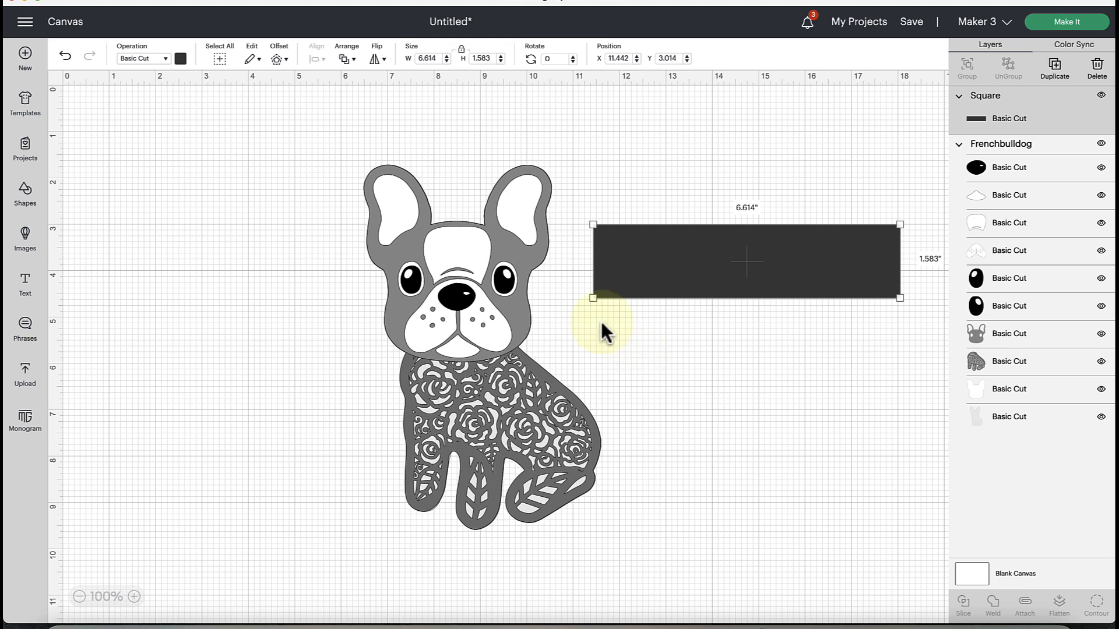
{"action": "mouse_move", "coordinate": [667, 207]}
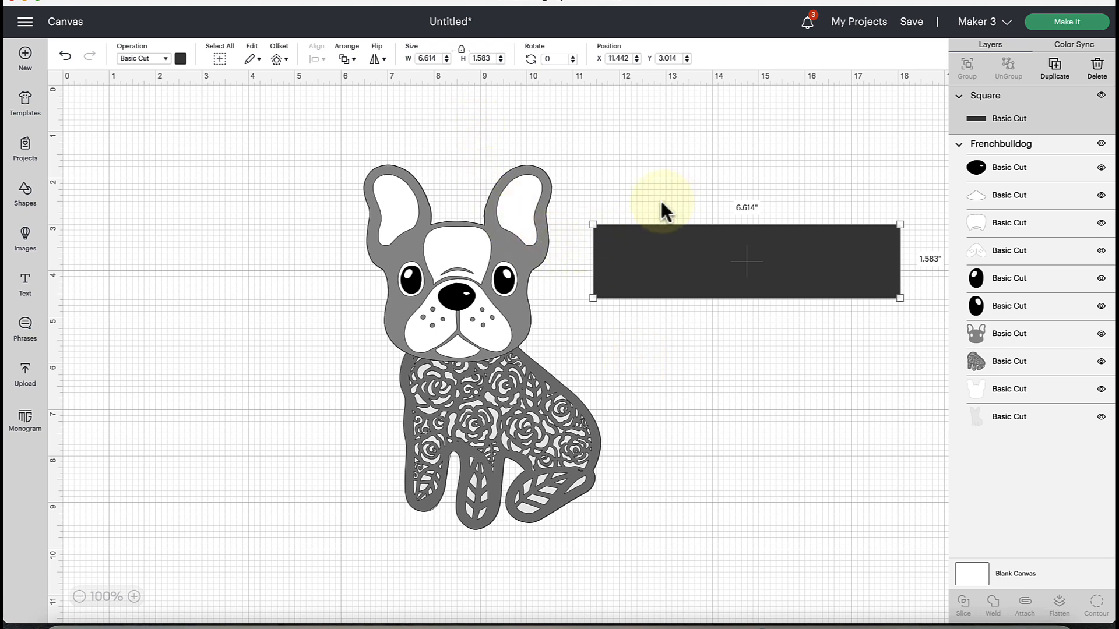